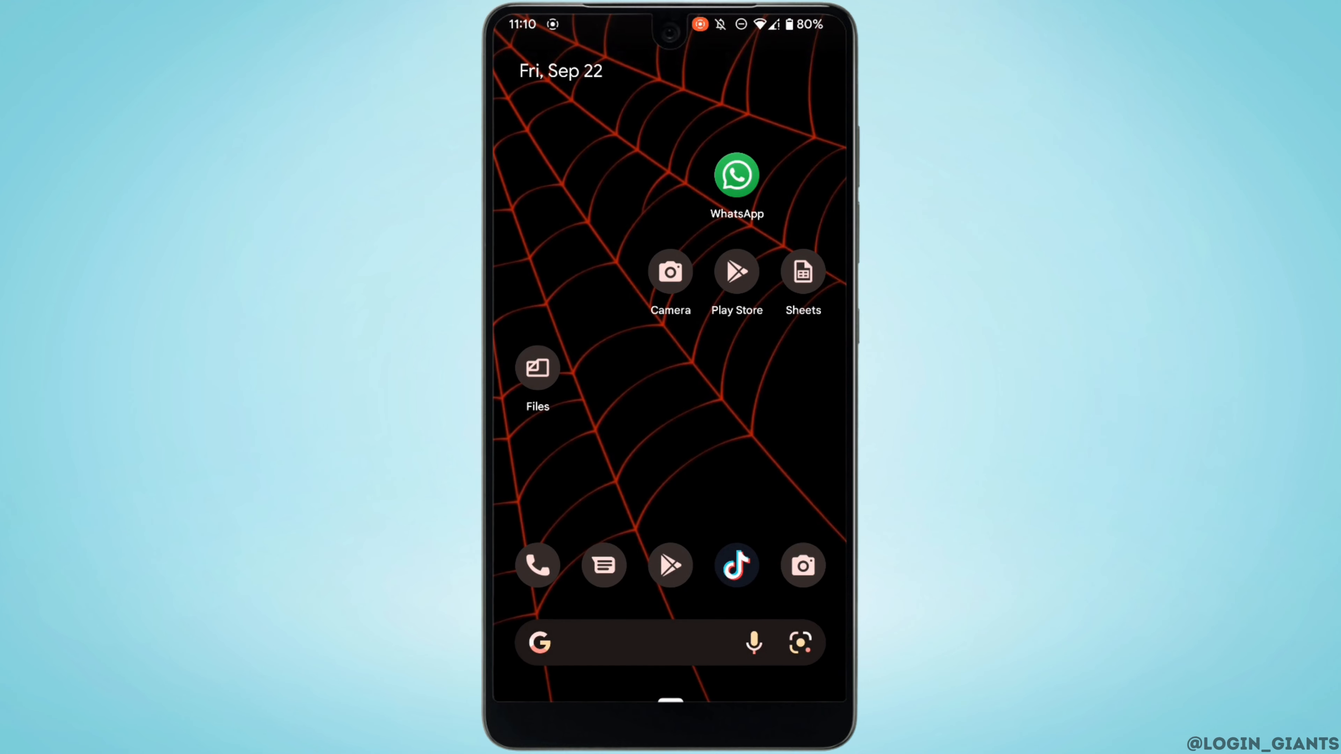
Launch Chrome from the home screen onto the Google new tab page
{"action": "scroll", "scroll_direction": "up", "scroll_amount": 3}
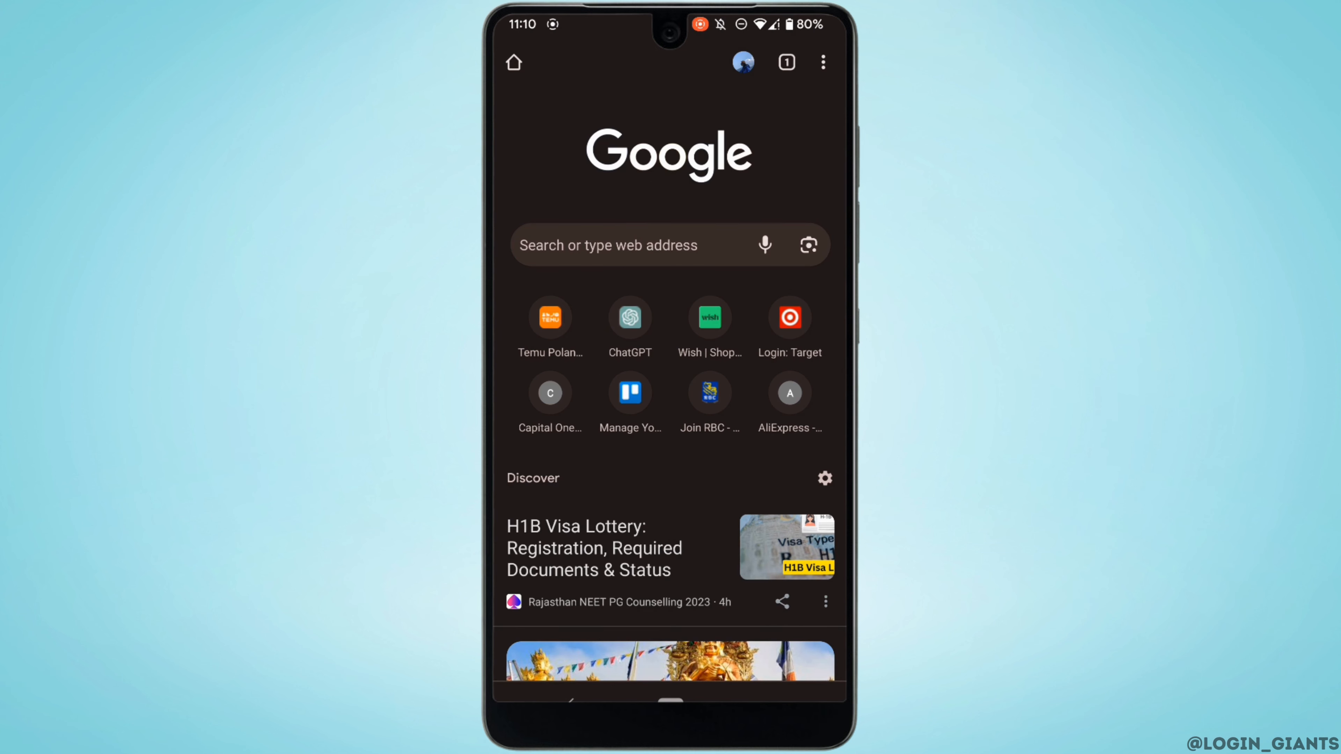
Navigate Settings > Site settings > All sites and scroll to chat.openai.com
{"action": "left_click", "coordinate": [822, 61]}
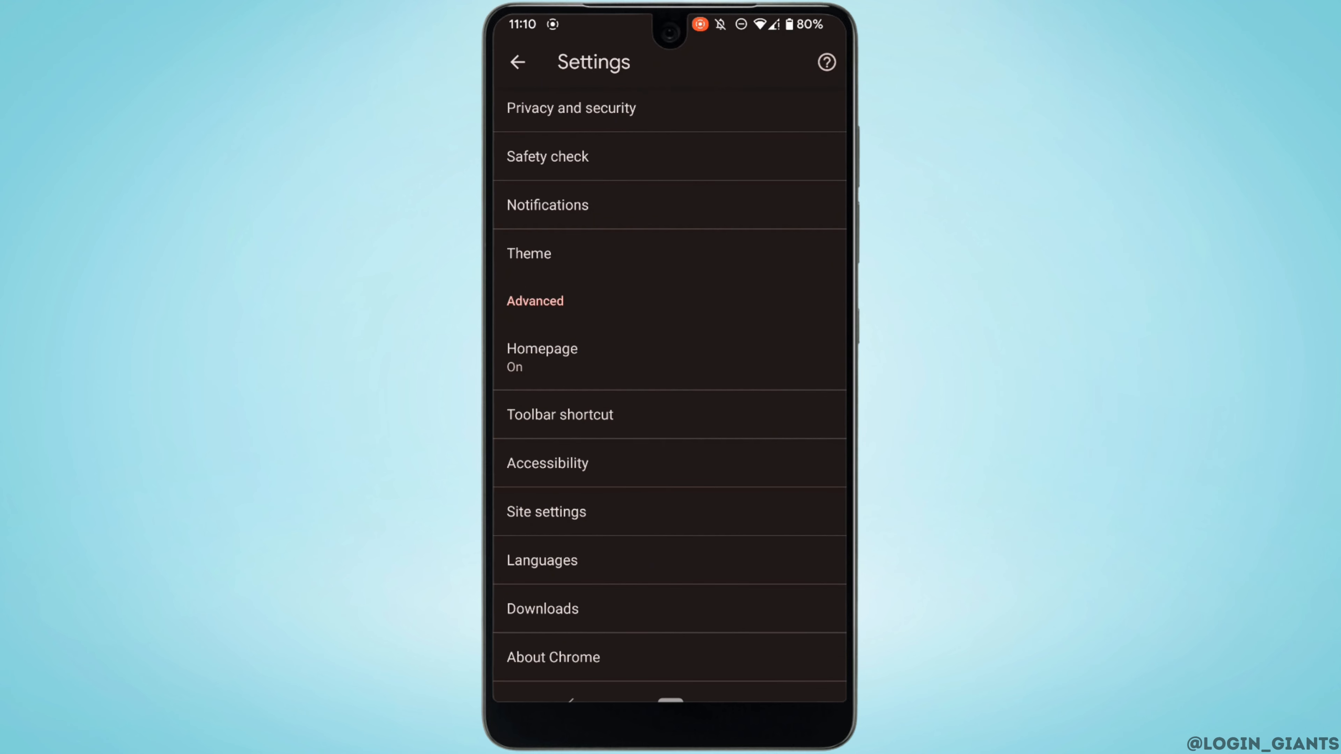
{"action": "left_click", "coordinate": [546, 511]}
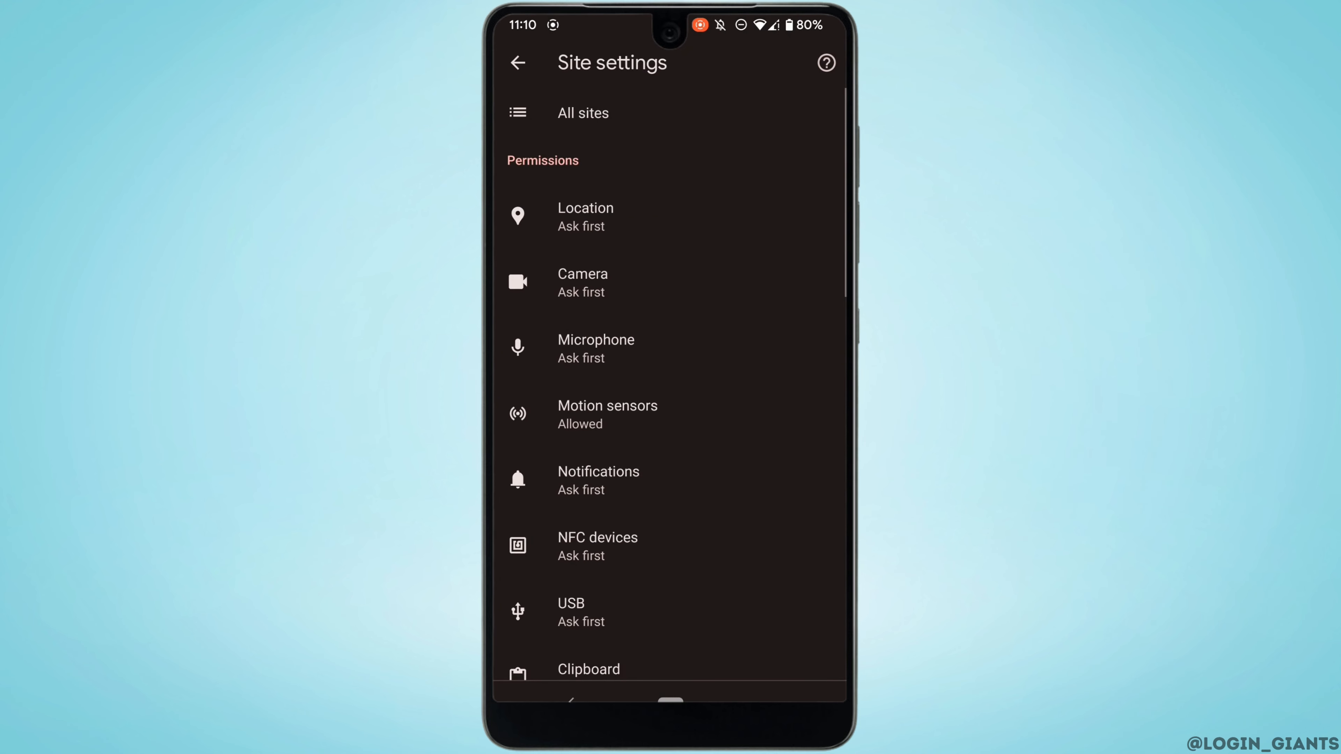
{"action": "left_click", "coordinate": [582, 112]}
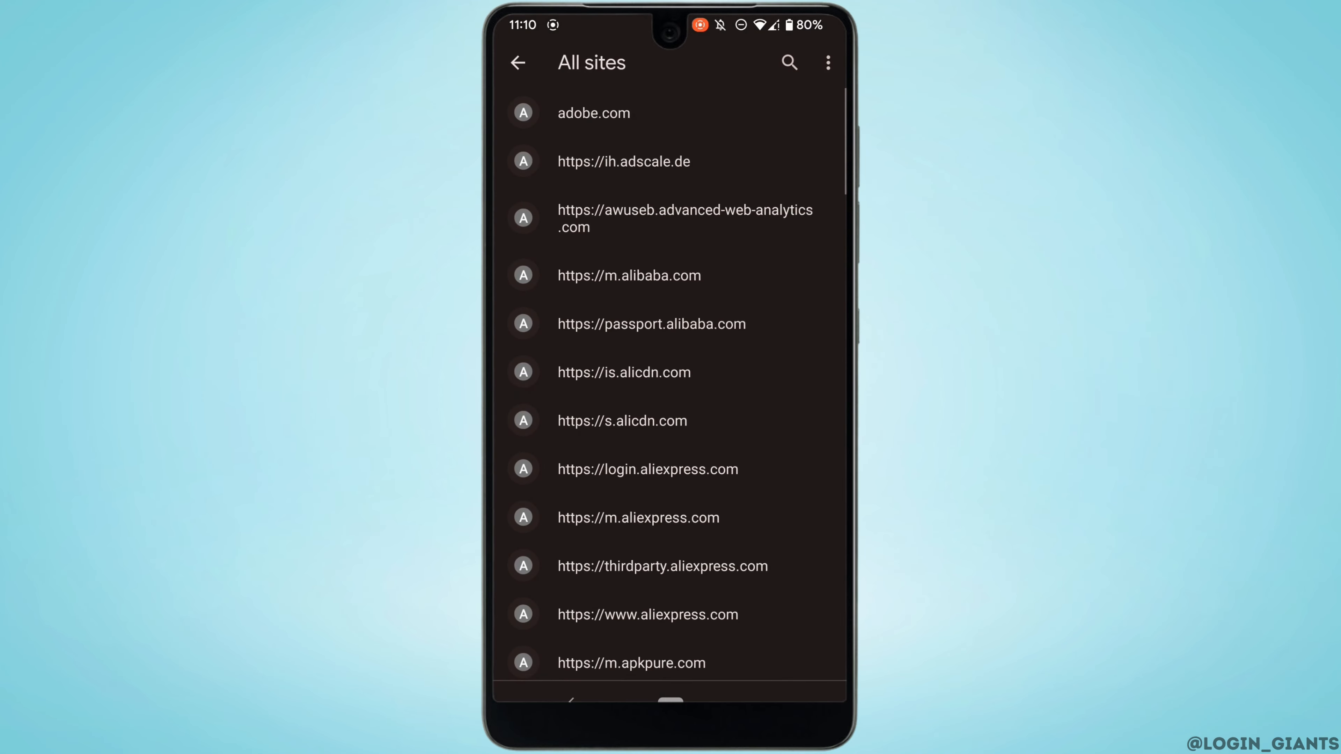
{"action": "scroll", "scroll_direction": "down", "scroll_amount": 3}
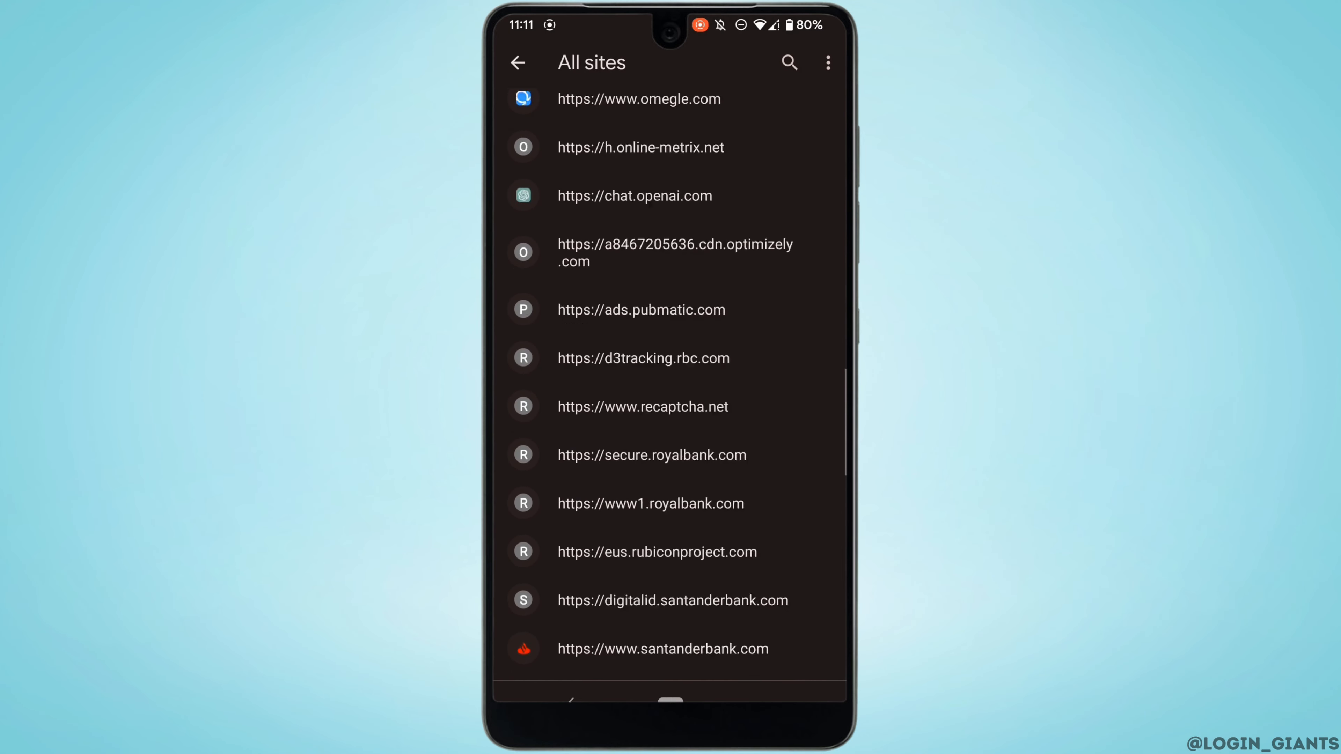
{"action": "scroll", "scroll_direction": "up", "scroll_amount": 3}
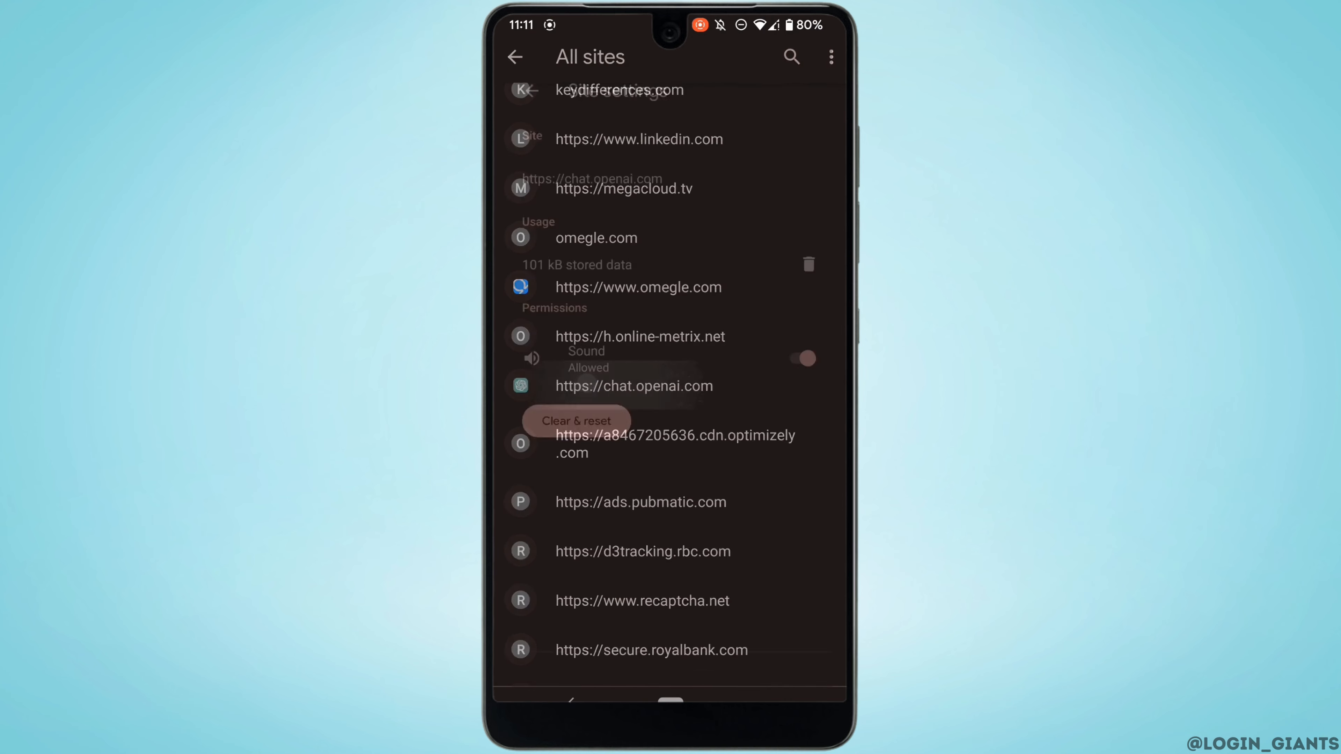
Clear and reset chat.openai.com's stored data and permissions, then return to Site settings
{"action": "left_click", "coordinate": [633, 385]}
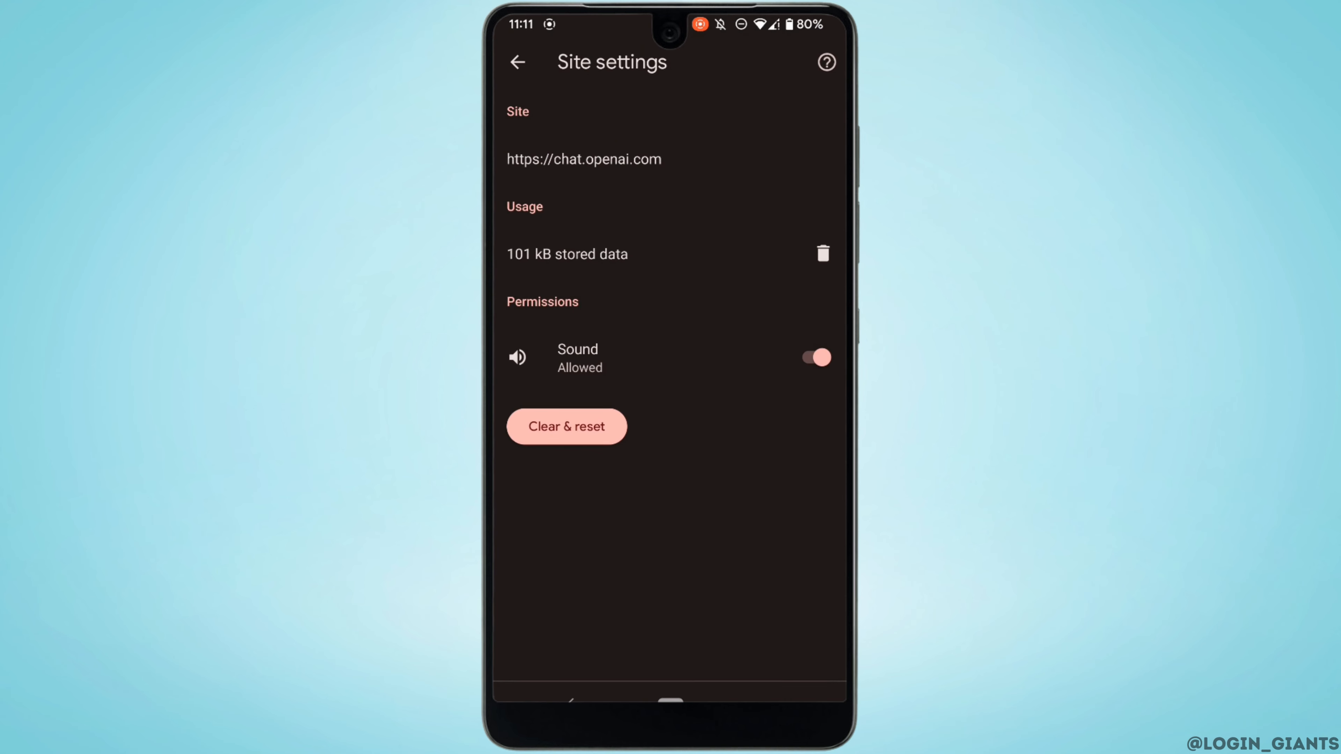
{"action": "left_click", "coordinate": [566, 426]}
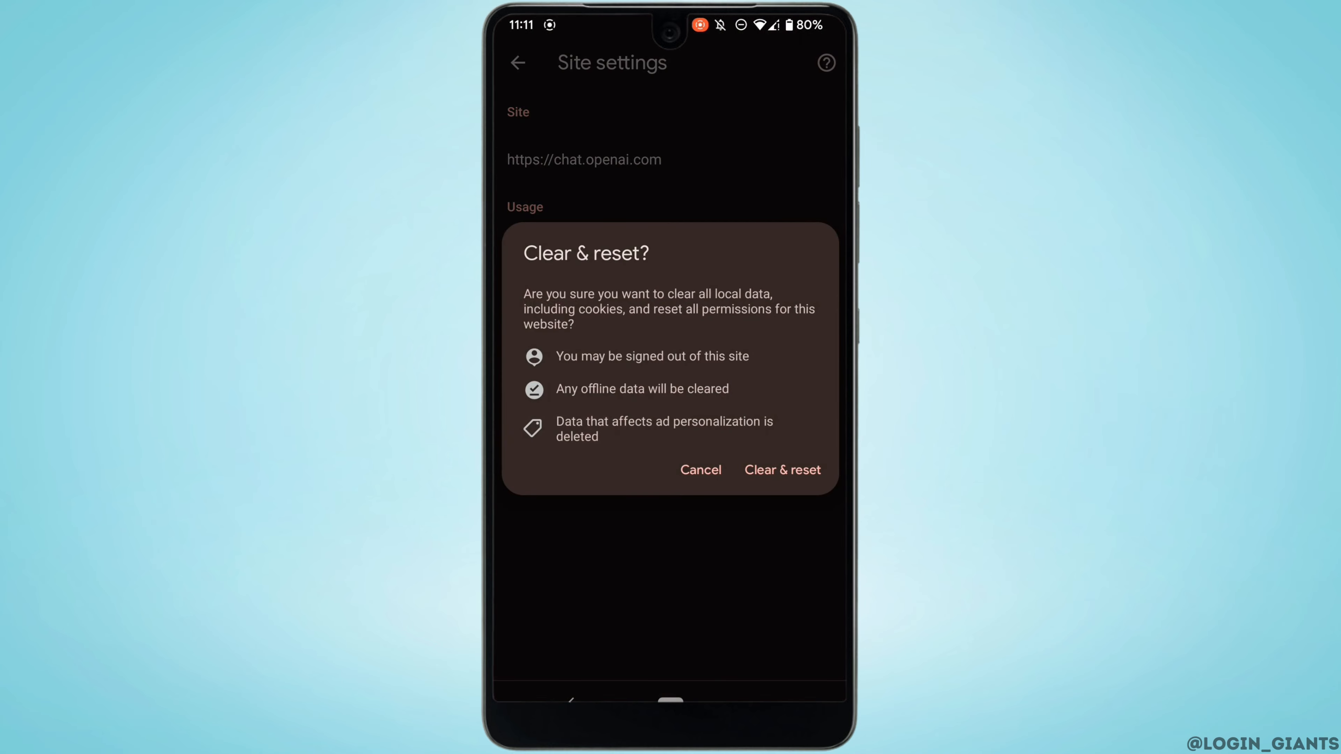
{"action": "left_click", "coordinate": [780, 469]}
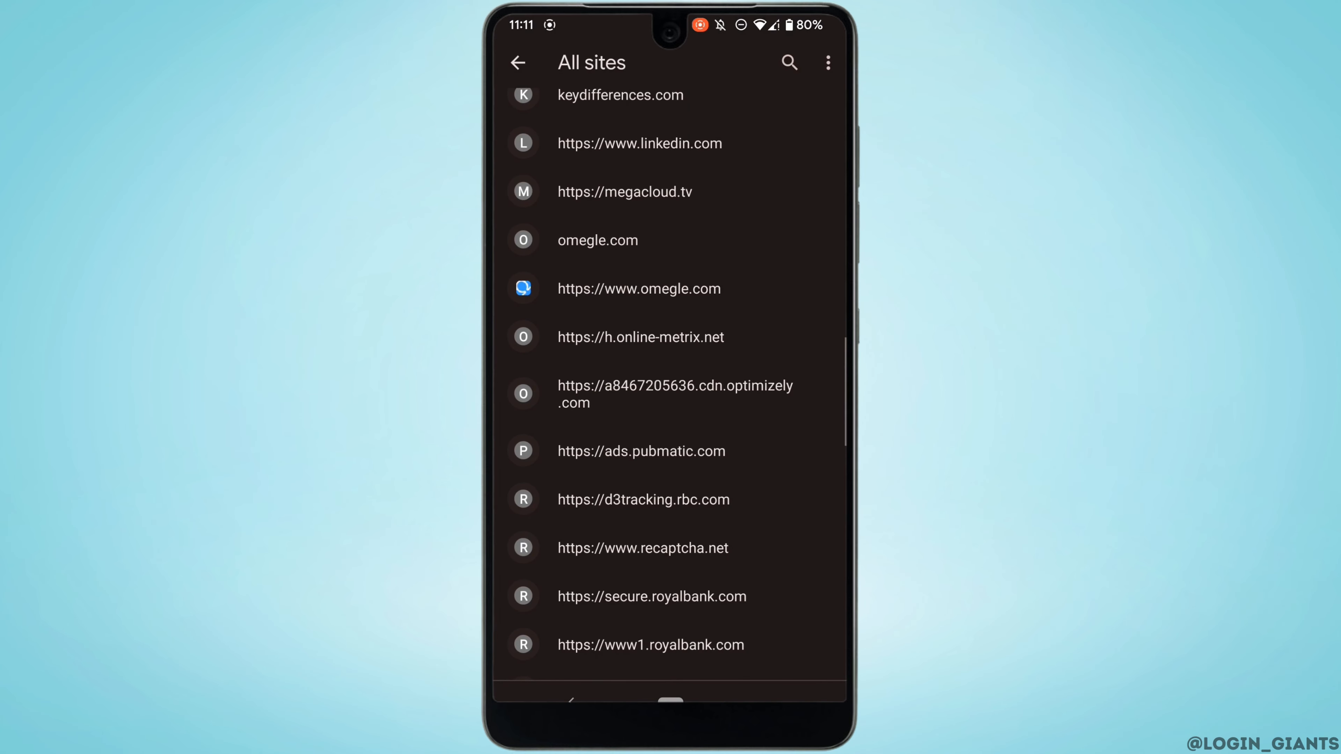
{"action": "left_click", "coordinate": [517, 62]}
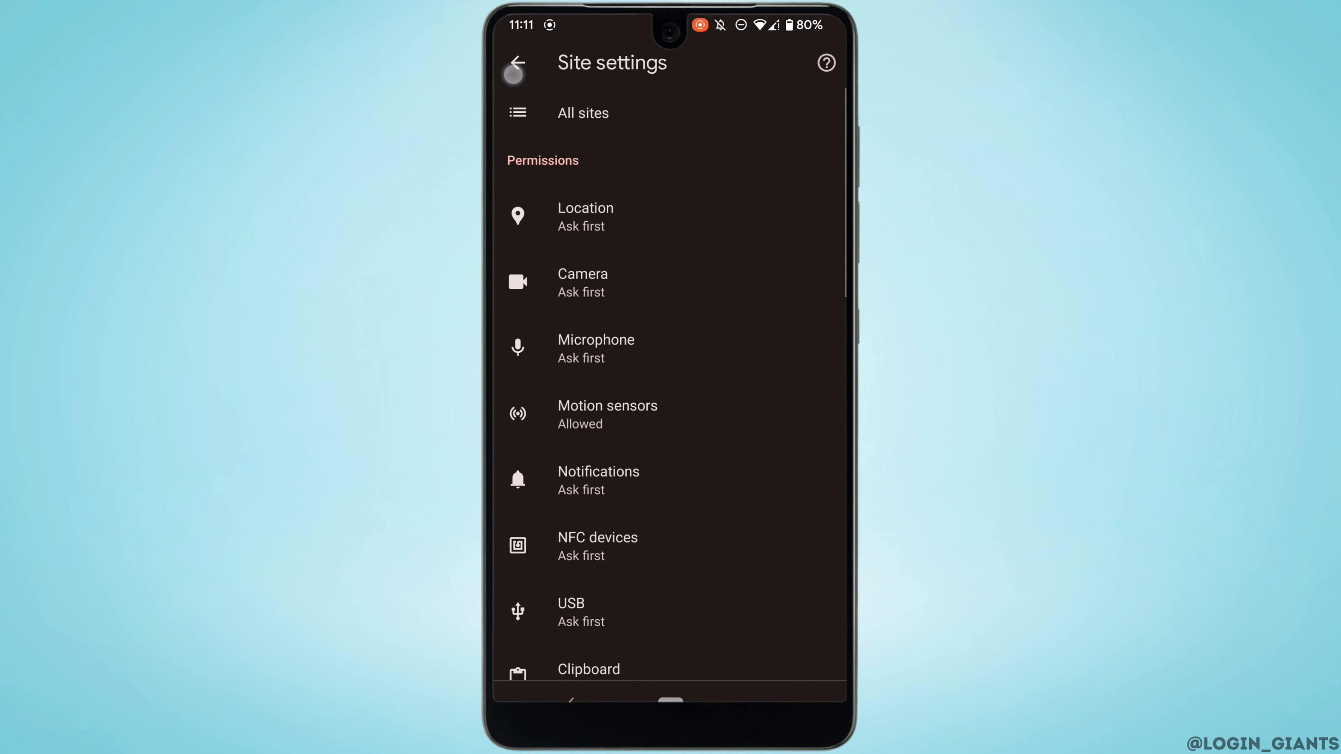
Clear cached images and files for All time and return to the new tab page
{"action": "left_click", "coordinate": [517, 62]}
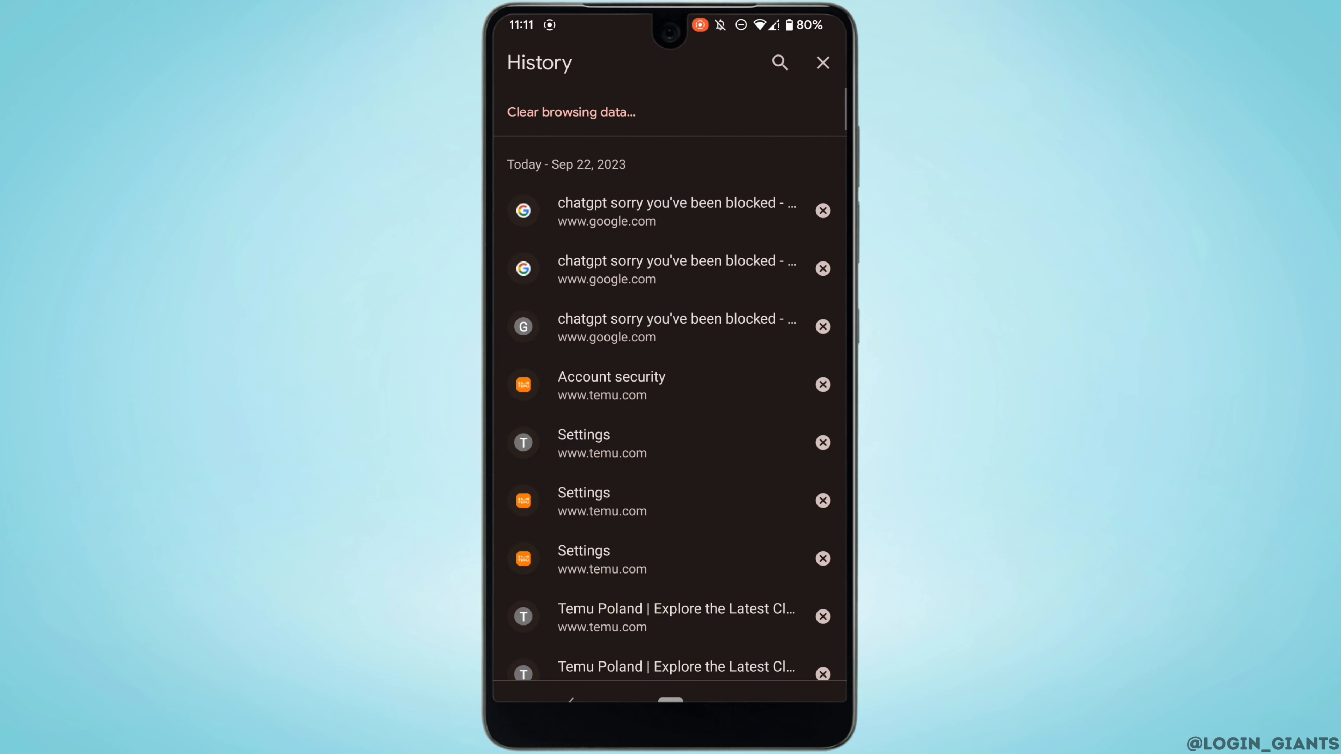
{"action": "left_click", "coordinate": [570, 111]}
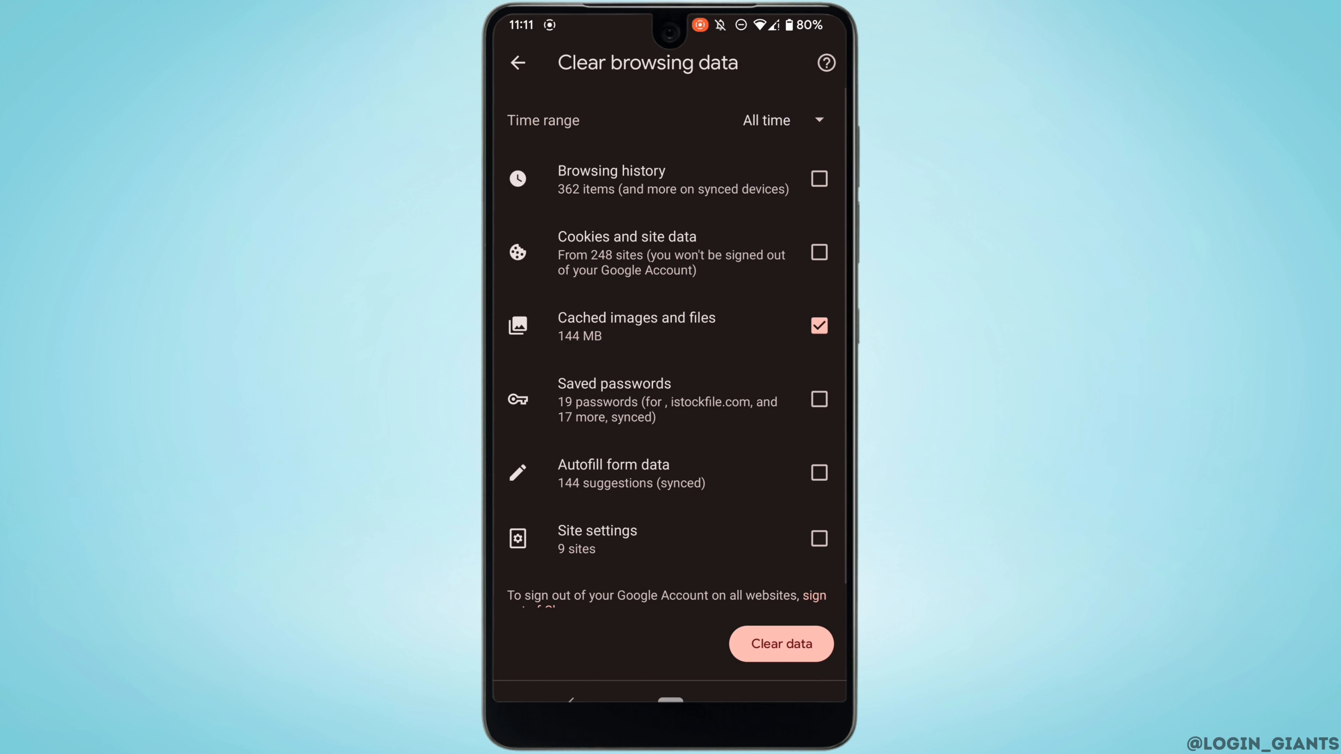
{"action": "left_click", "coordinate": [780, 643]}
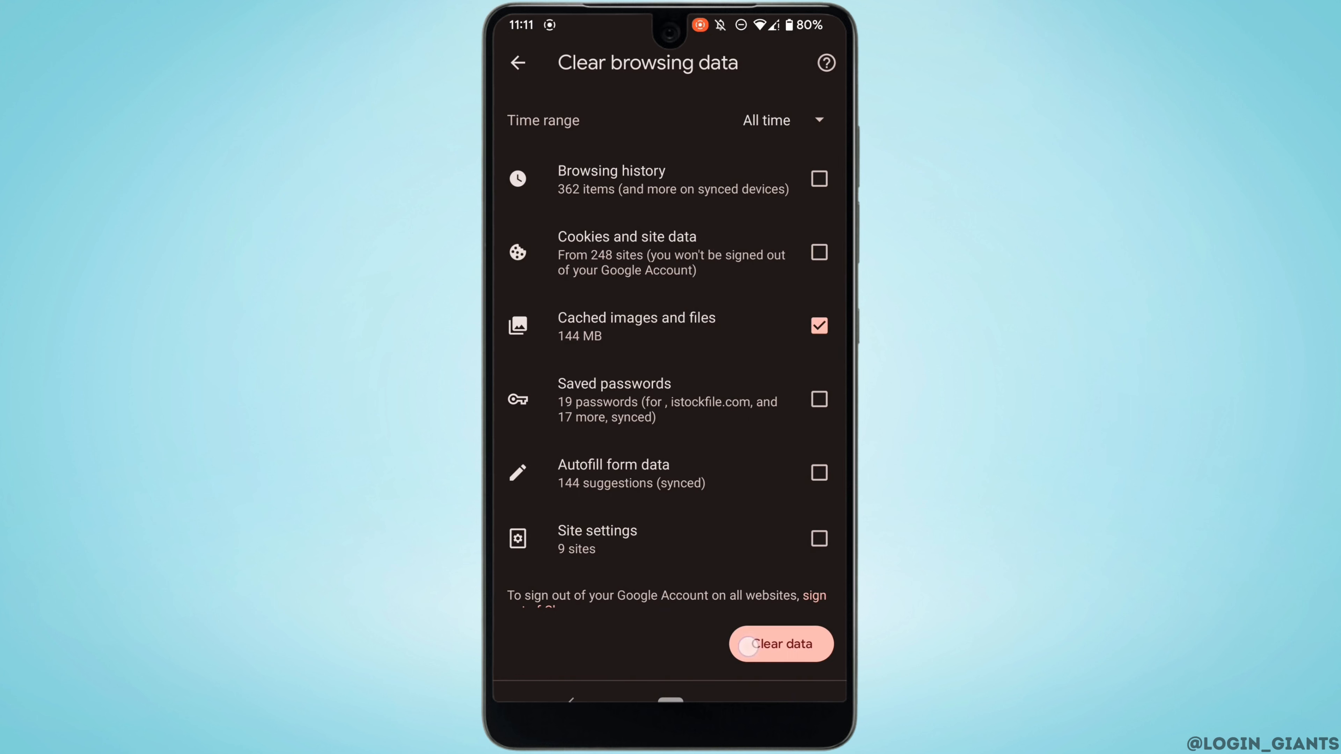
{"action": "left_click", "coordinate": [780, 644]}
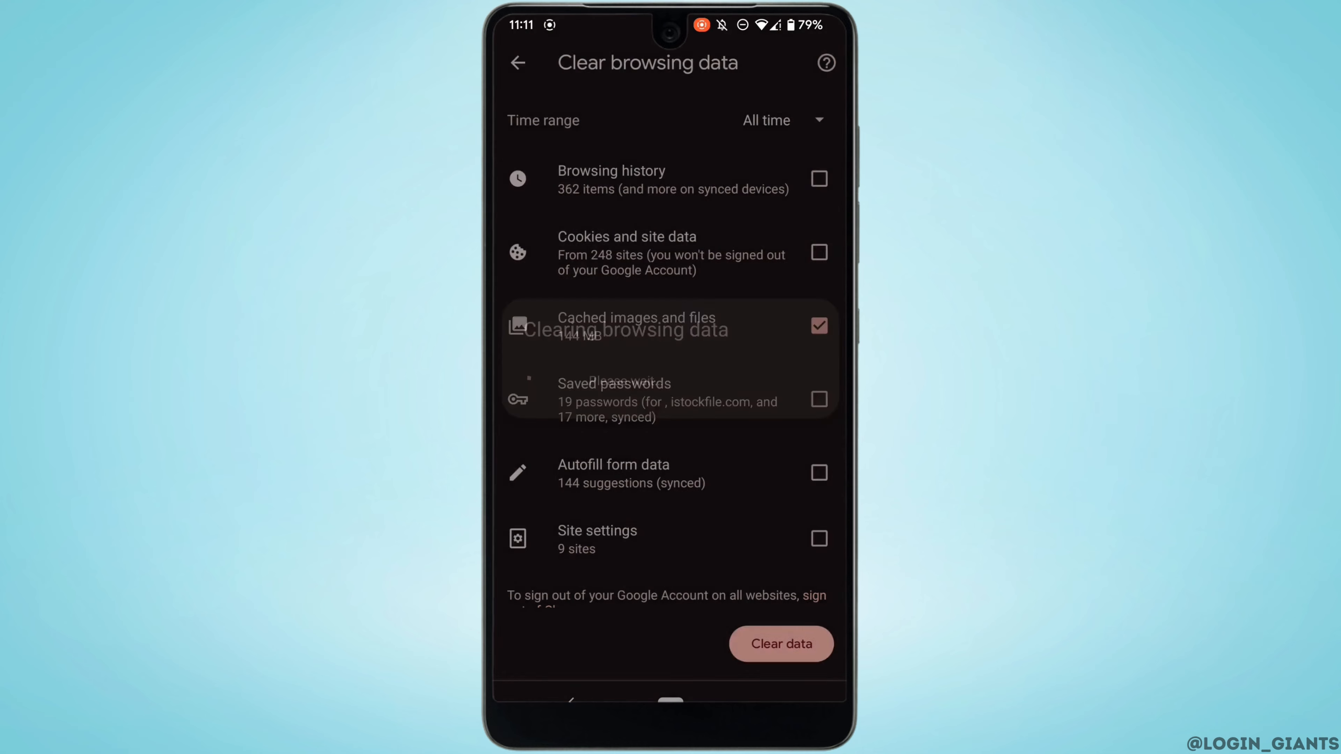
{"action": "left_click", "coordinate": [779, 643]}
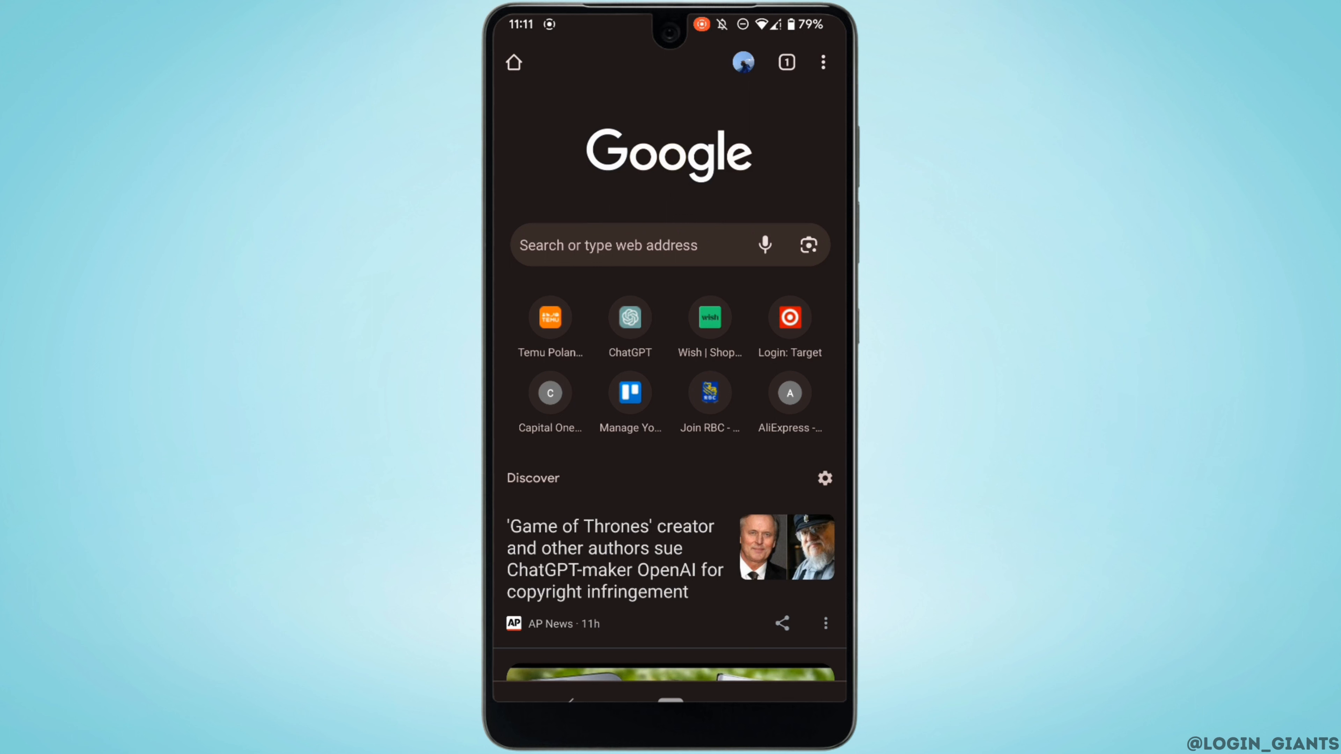
Reach ChatGPT's Welcome back login page via the new-tab shortcut and Log in
{"action": "left_click", "coordinate": [607, 245]}
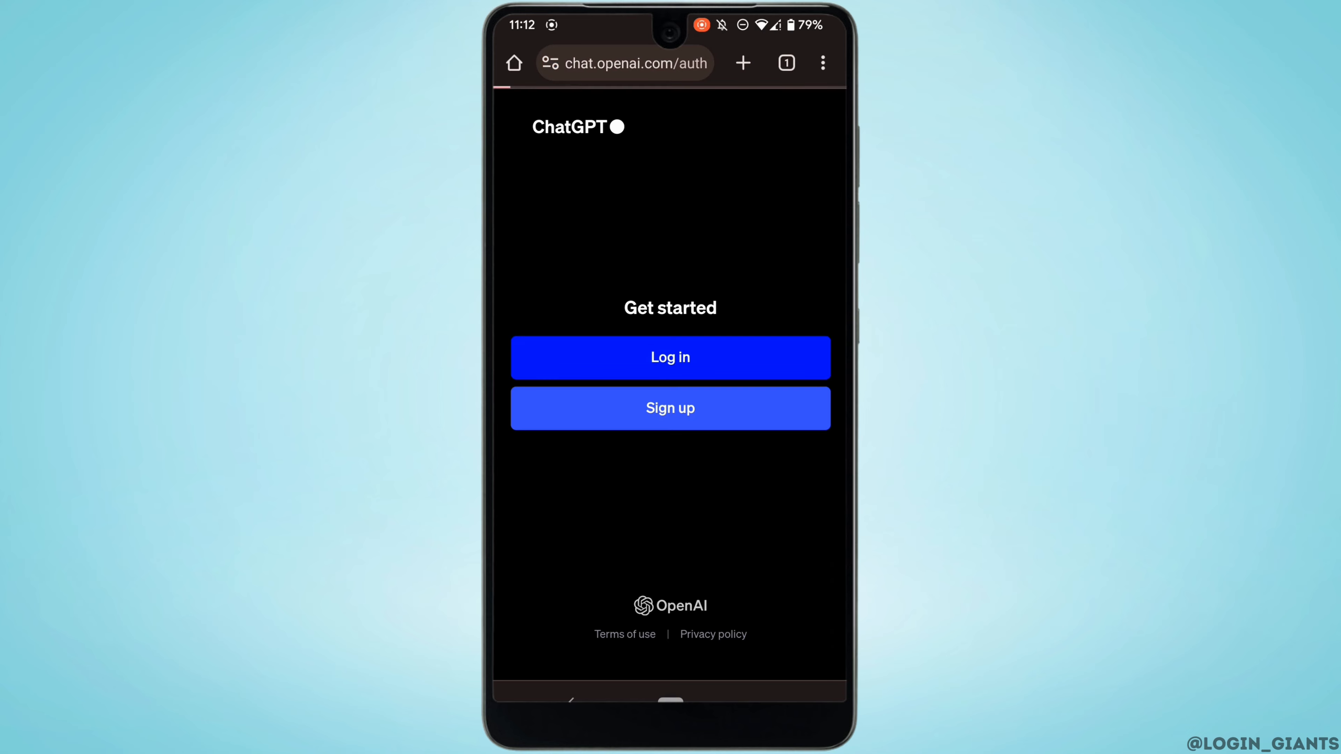
{"action": "left_click", "coordinate": [670, 358]}
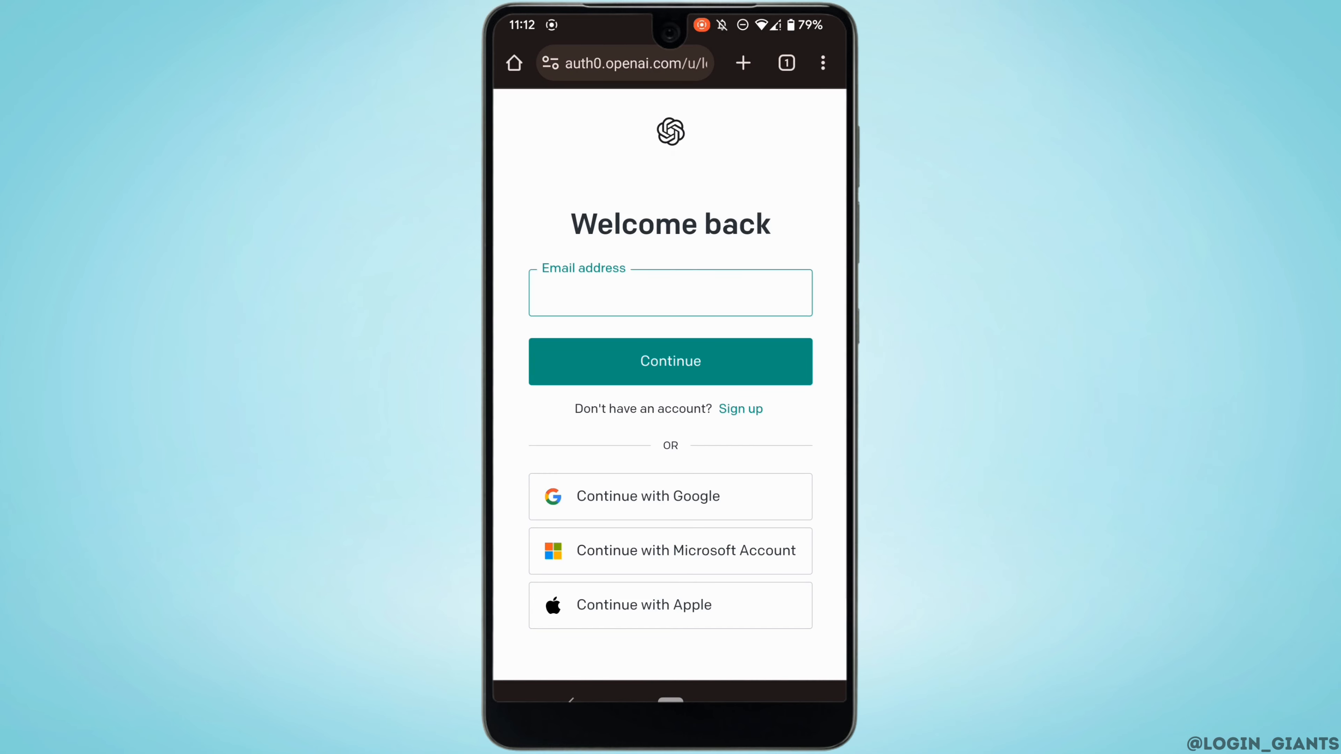